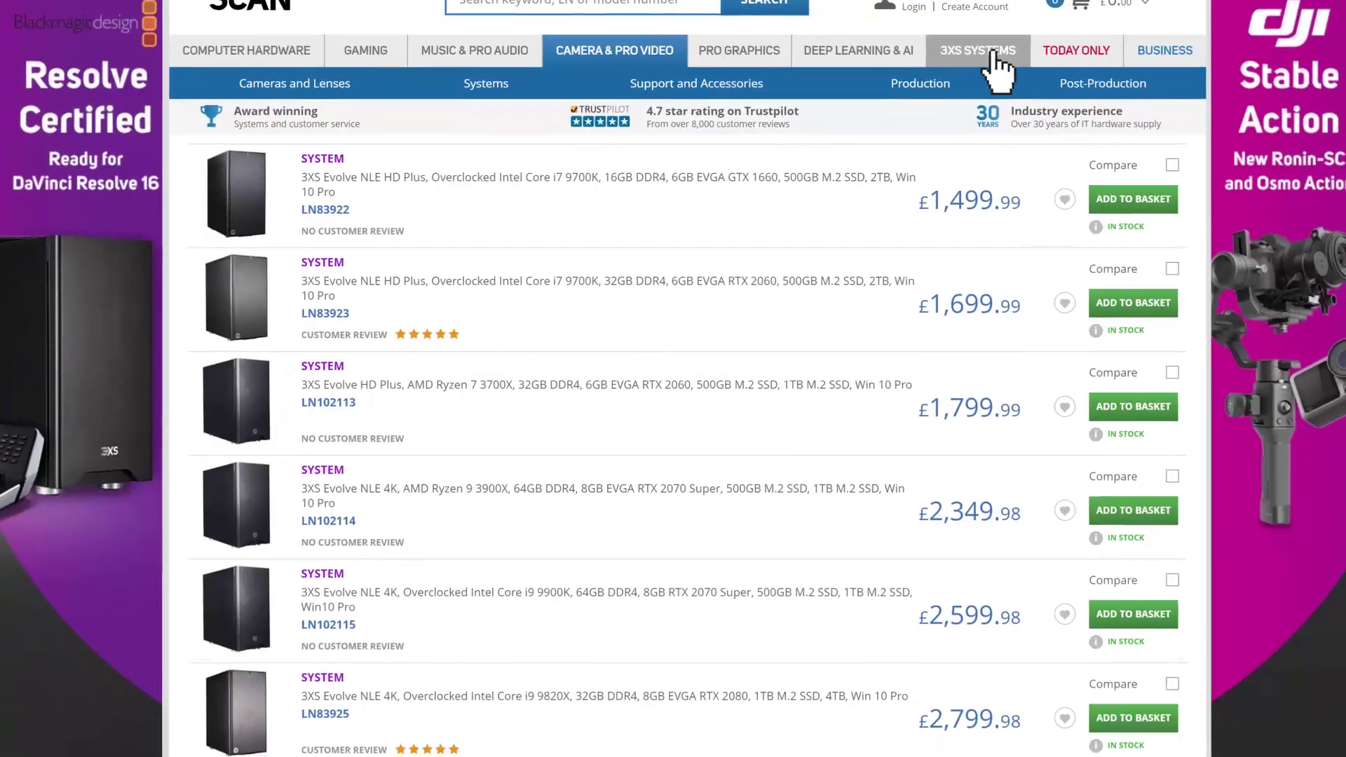
# Open the 3XS Evolve NLE 4K Plus workstation's configurator from the 3XS Systems listings
pyautogui.click(976, 50)
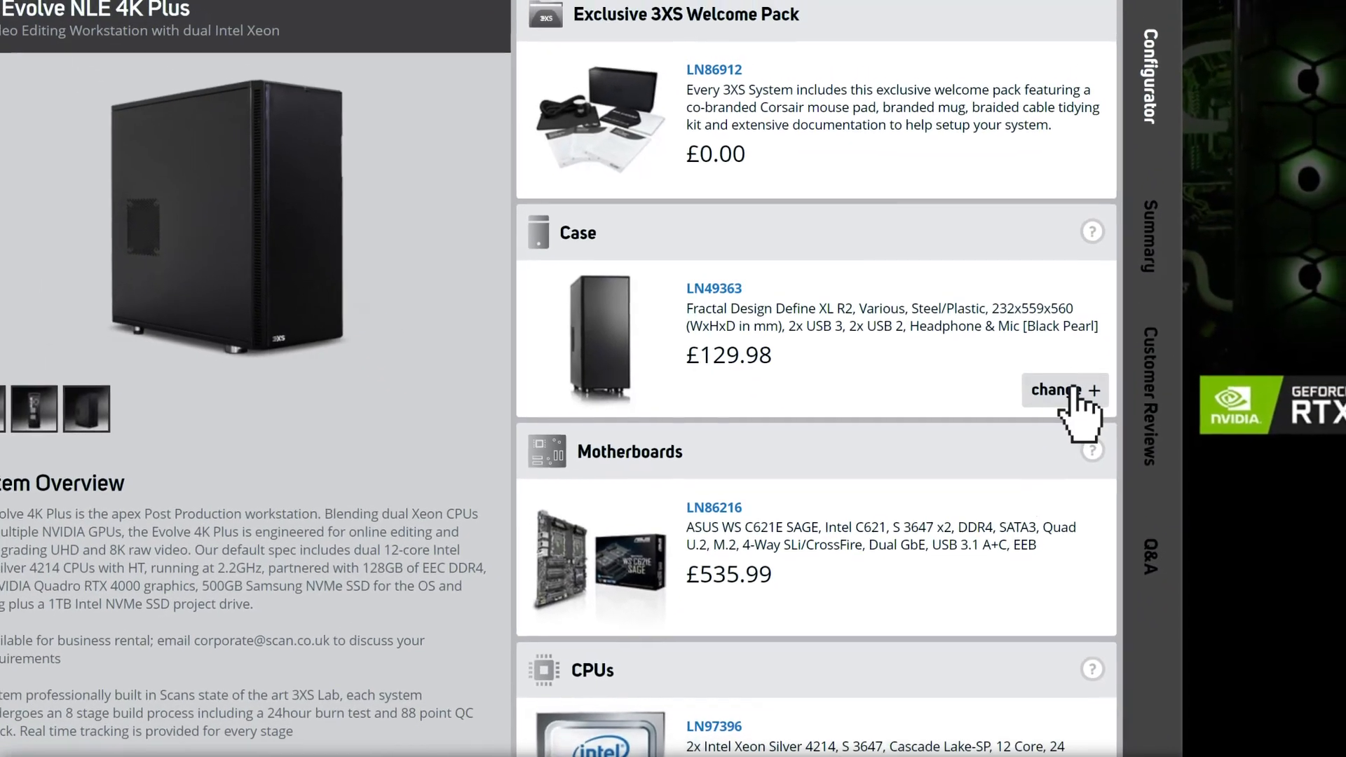
# Expand the Case section to show the Titanium Grey and Black Pearl finishes
pyautogui.click(1065, 391)
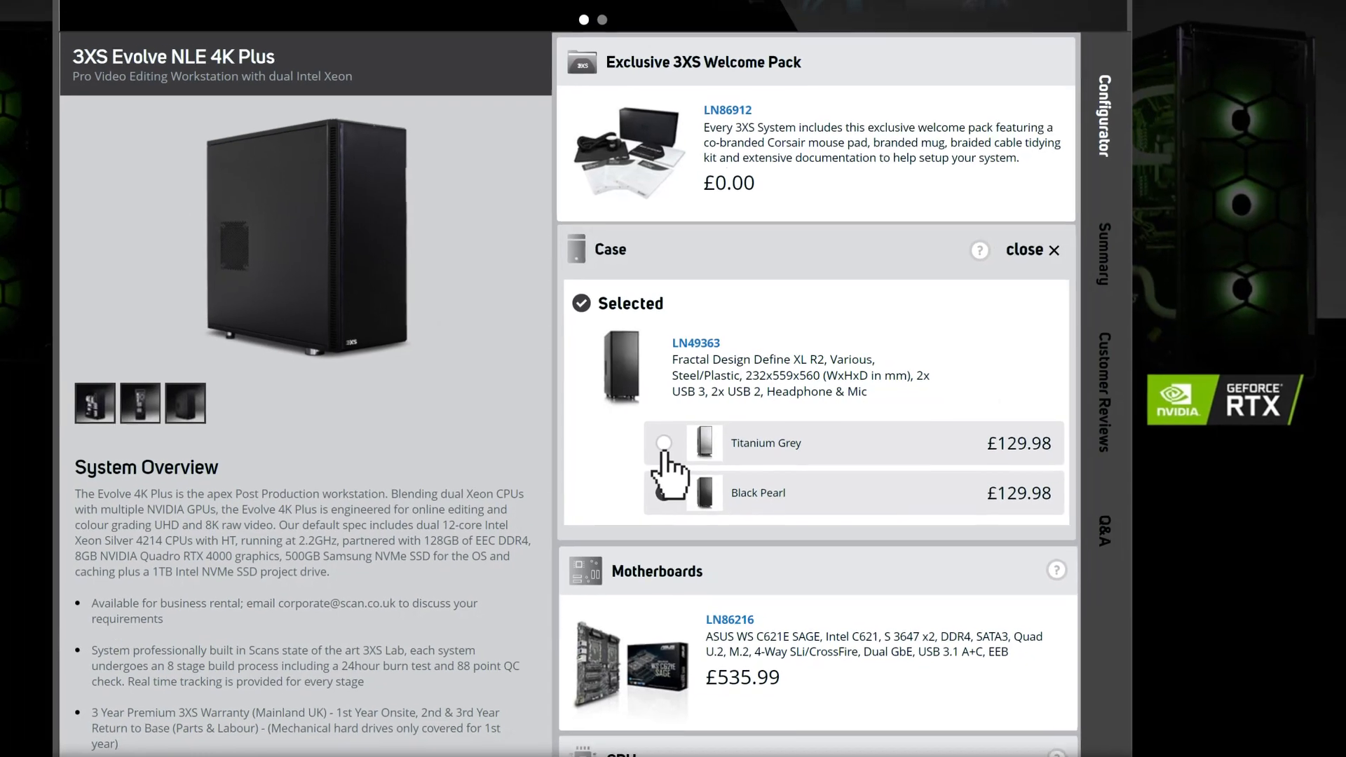